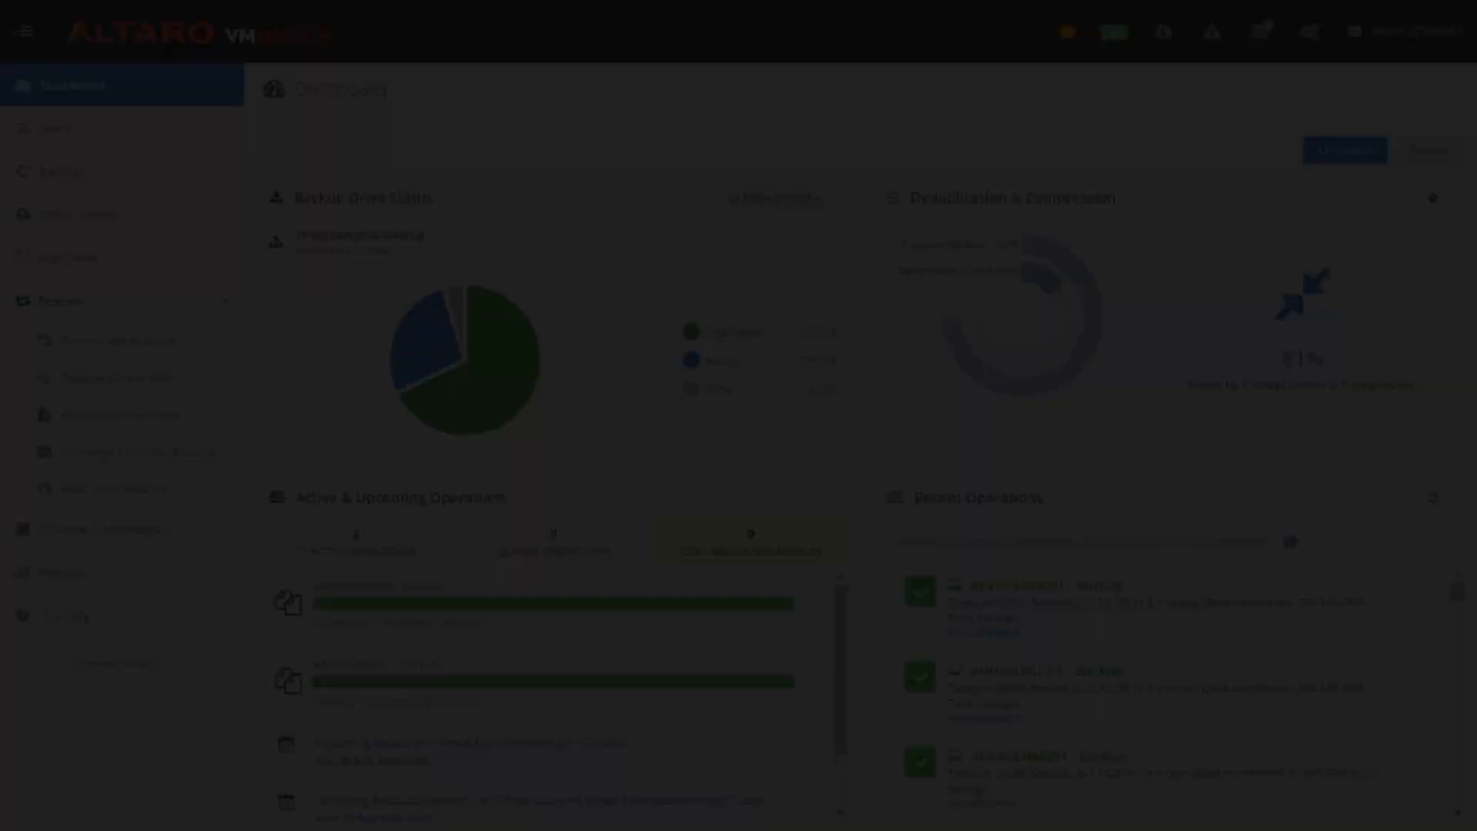
Show the Replication page listing the six backed-up VMs, none replicating yet
{"action": "left_click", "coordinate": [69, 257]}
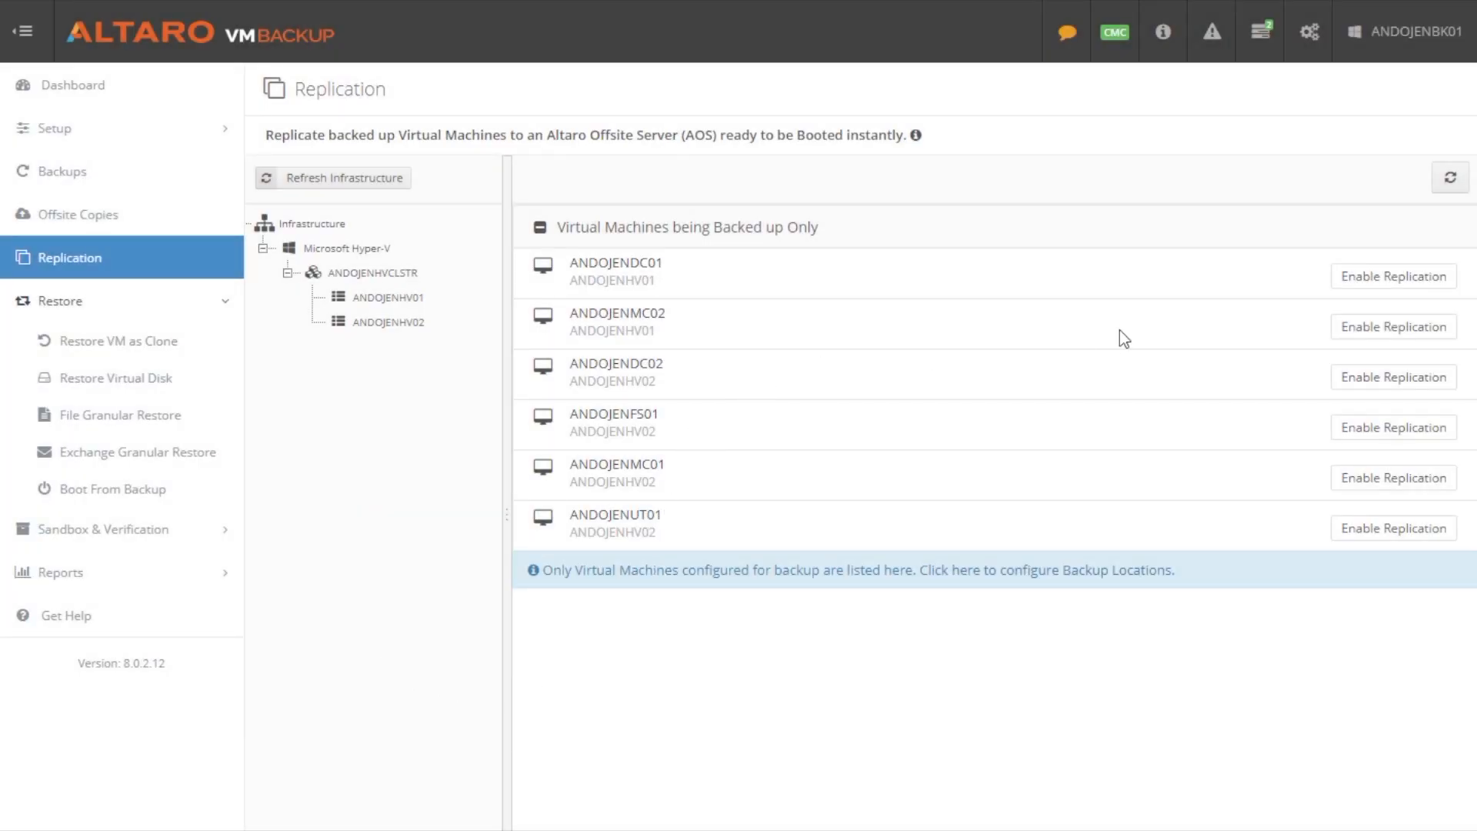
{"action": "mouse_move", "coordinate": [1393, 327]}
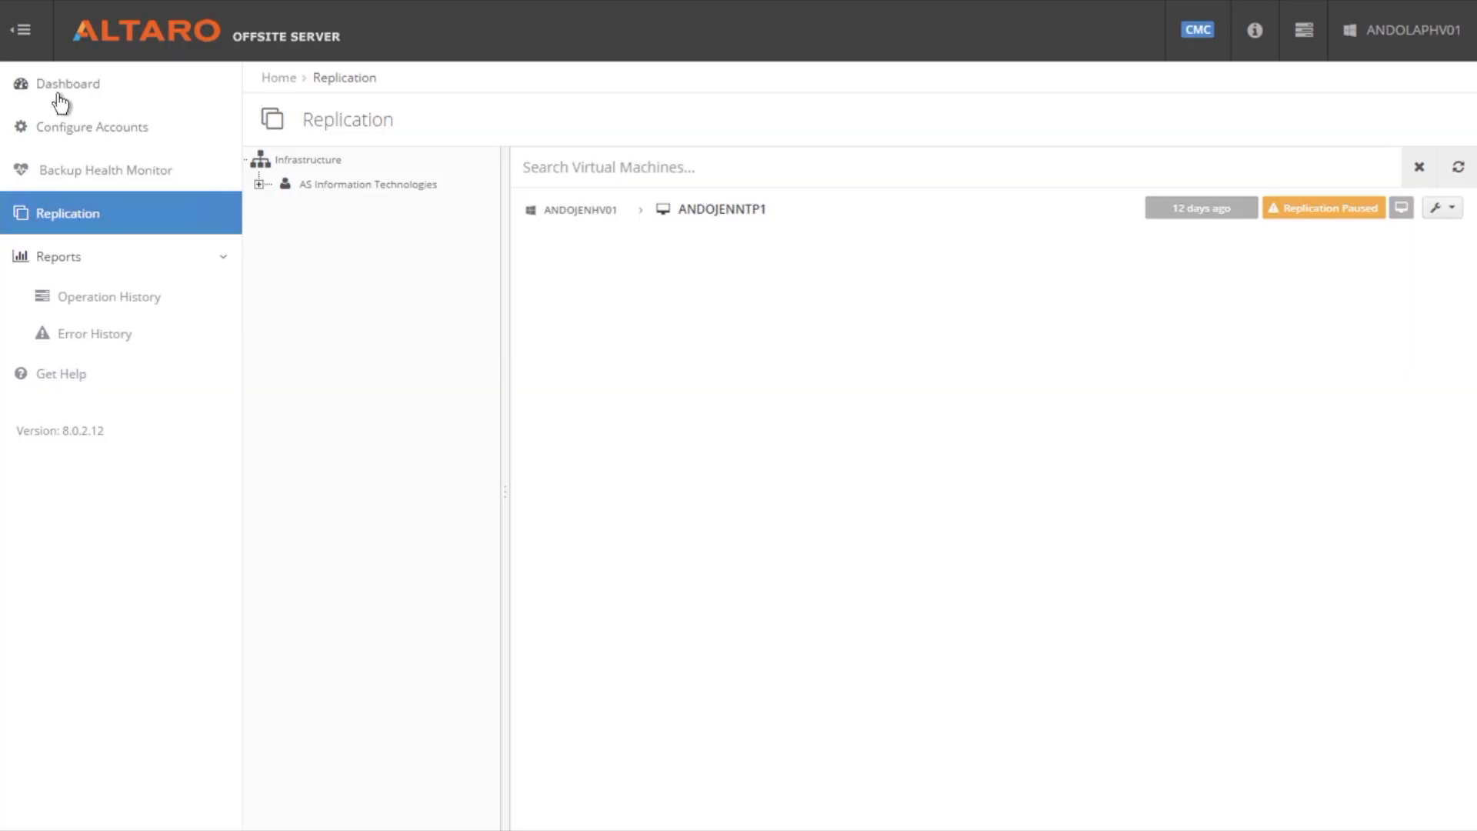
{"action": "left_click", "coordinate": [69, 85]}
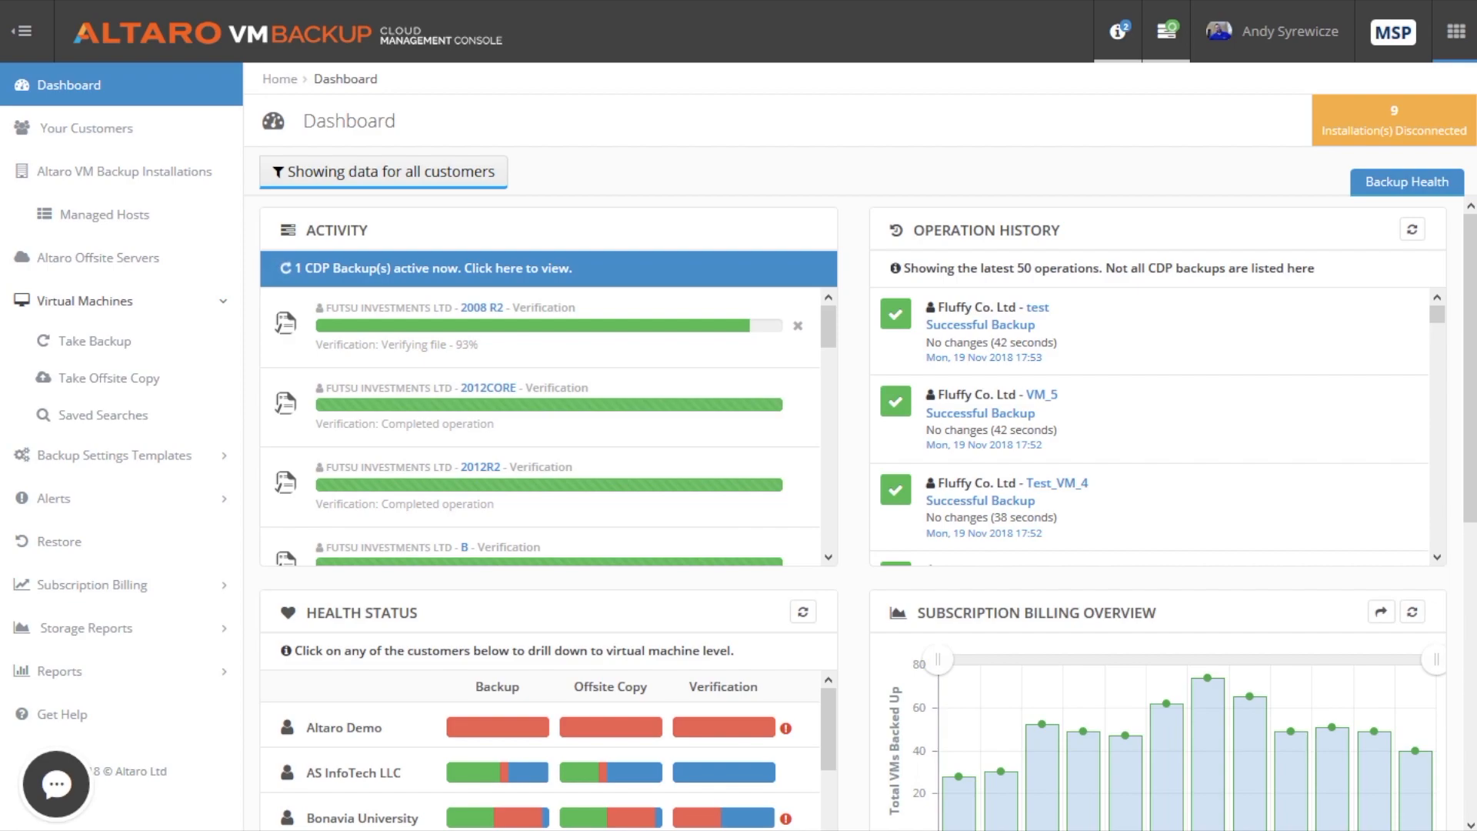
Choose ANDOJENFS01 as the VM to restore files from and continue the wizard
{"action": "left_click", "coordinate": [123, 172]}
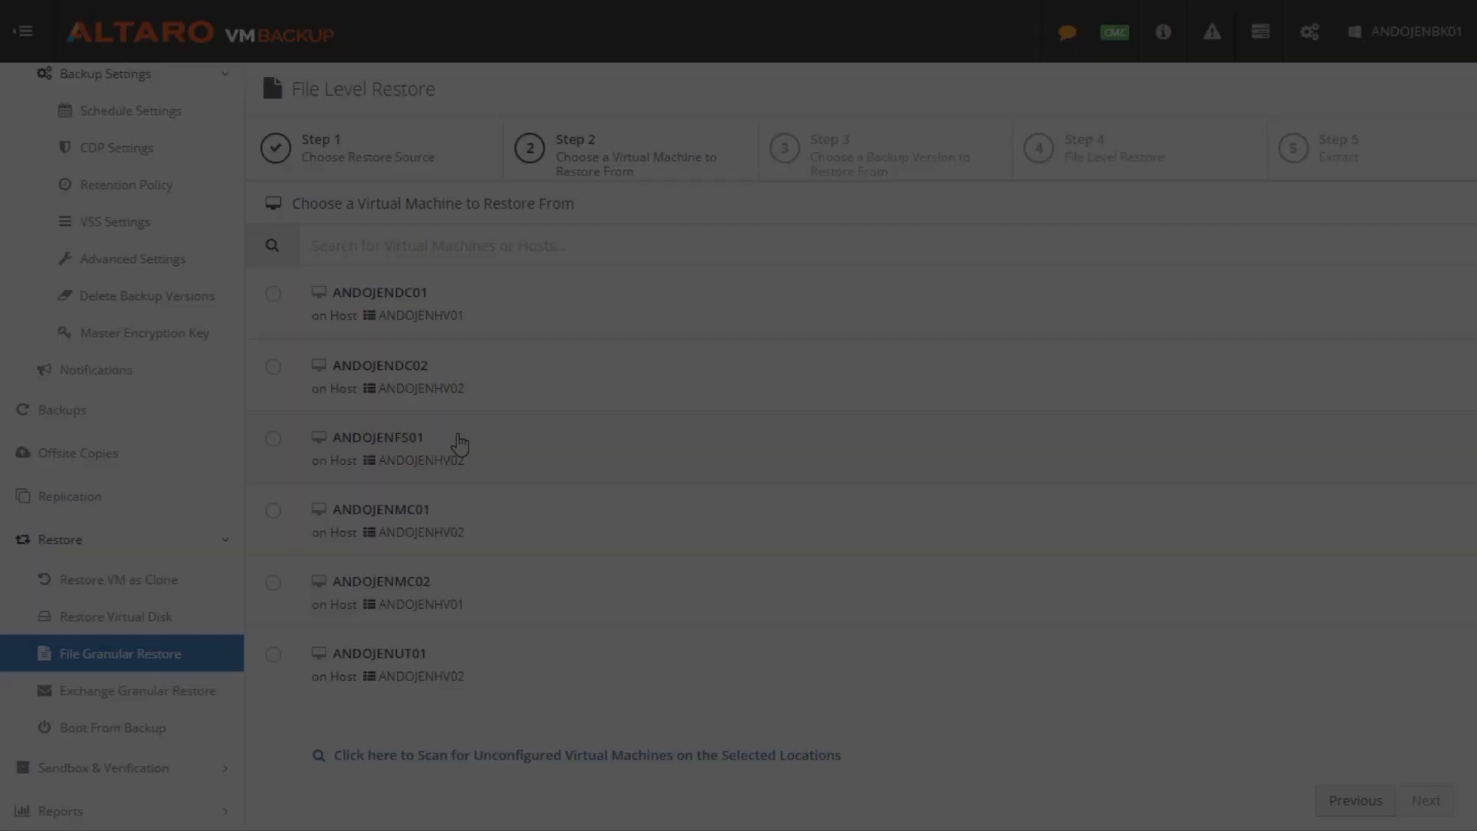
{"action": "left_click", "coordinate": [273, 438]}
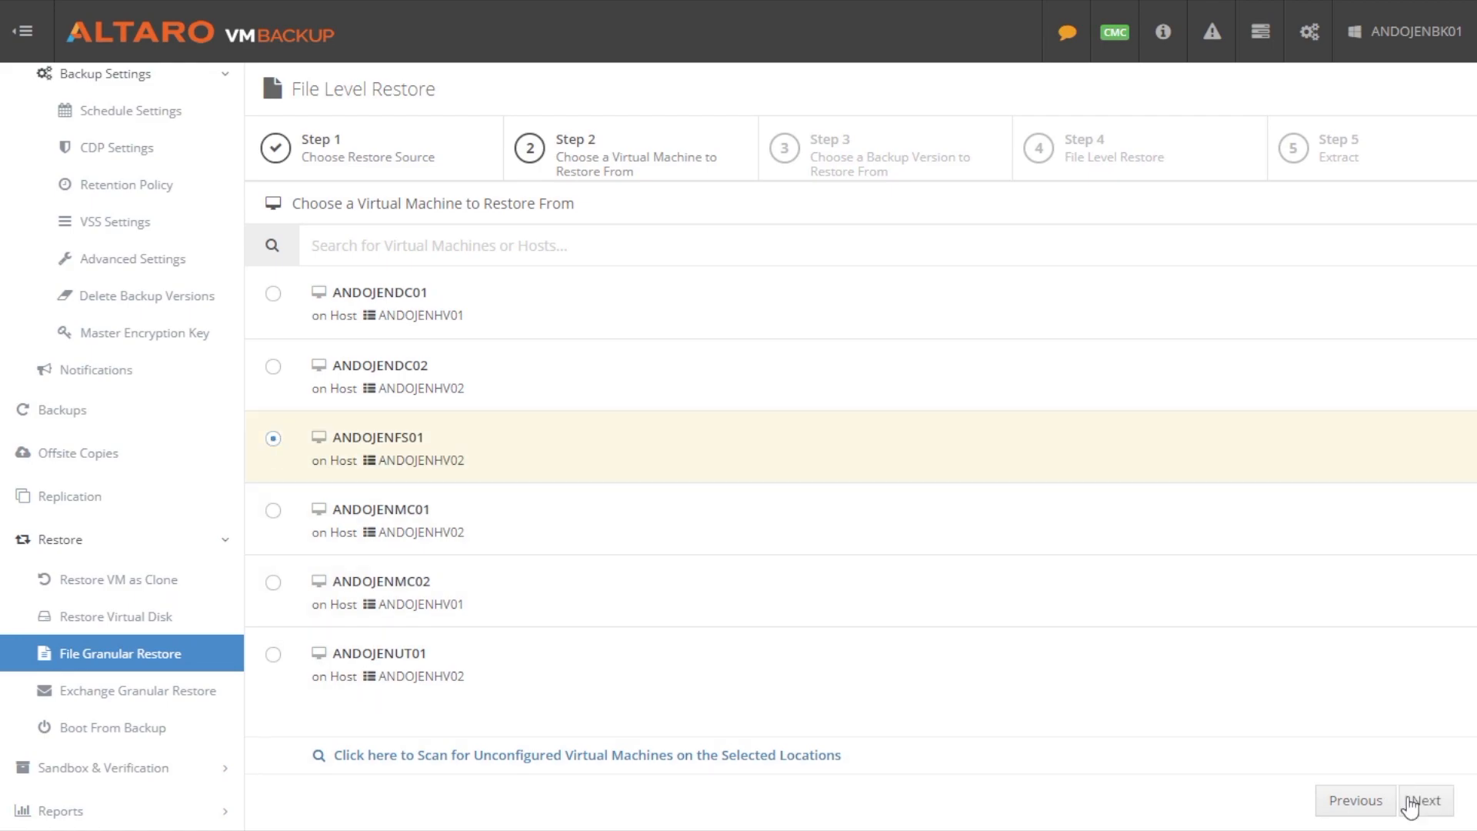
{"action": "left_click", "coordinate": [114, 728]}
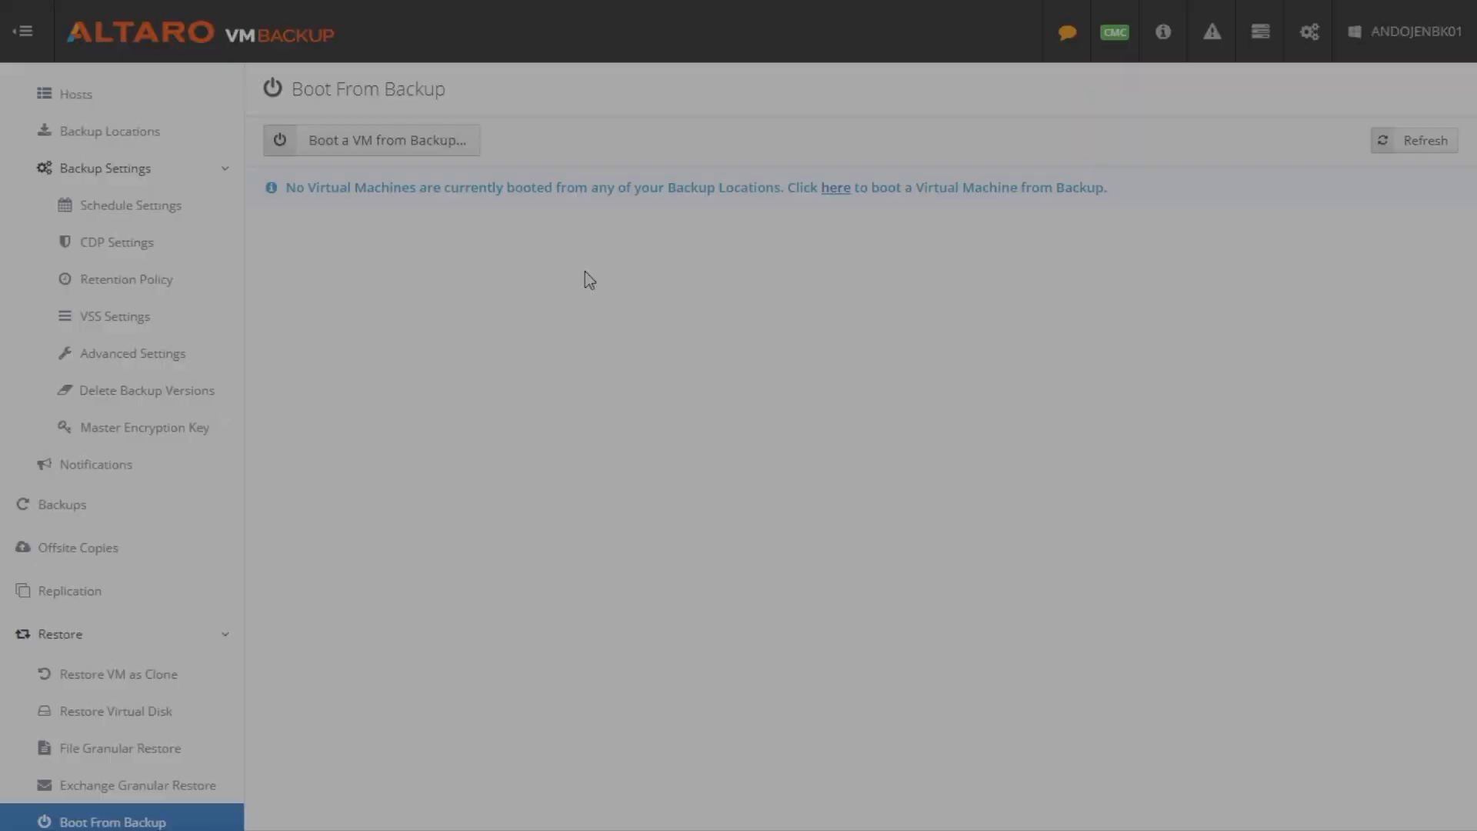
Start booting a VM from backup in Recovery Mode and reach the restore source step
{"action": "left_click", "coordinate": [372, 140]}
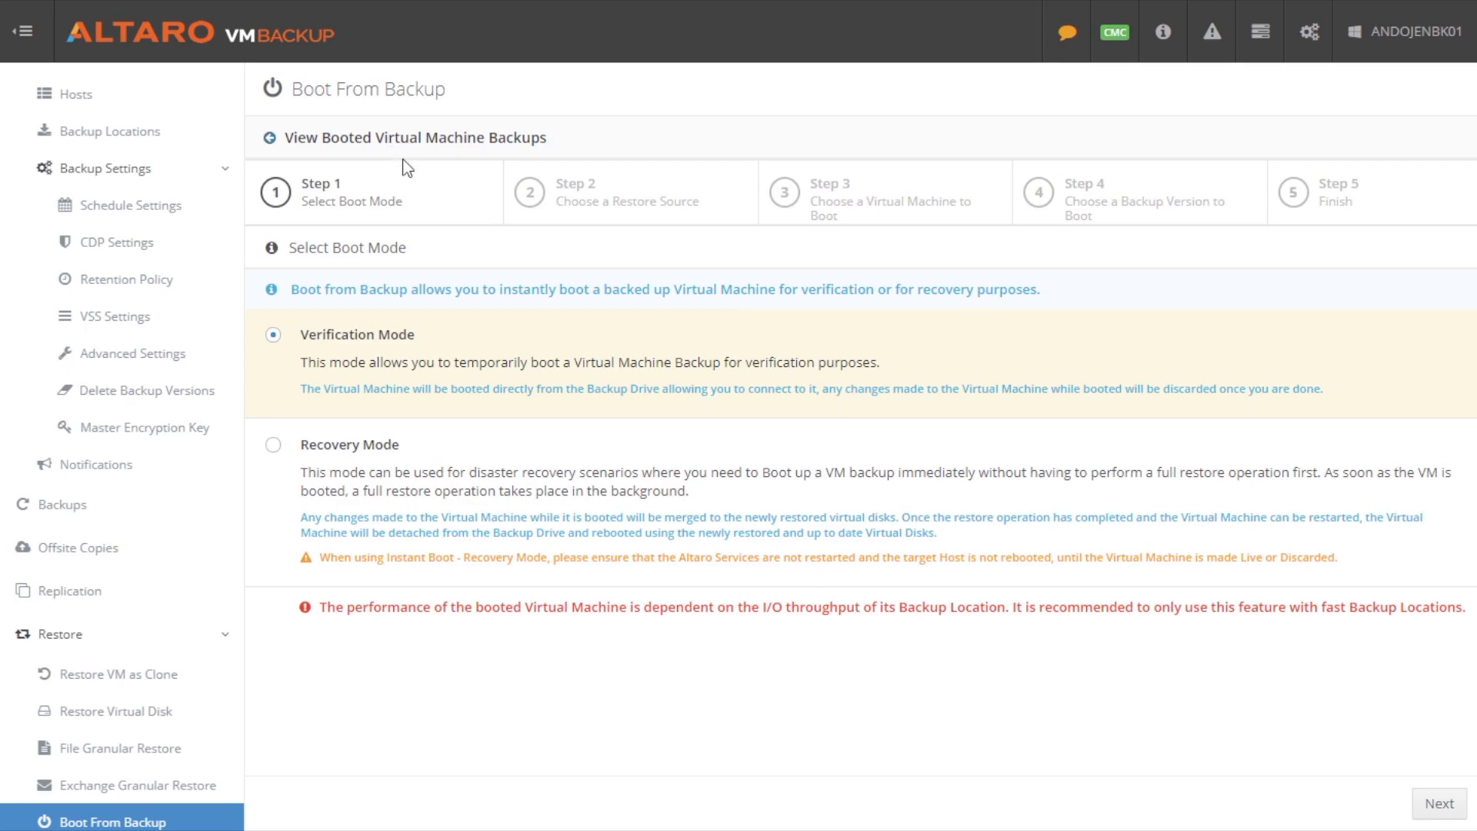
{"action": "left_click", "coordinate": [272, 445]}
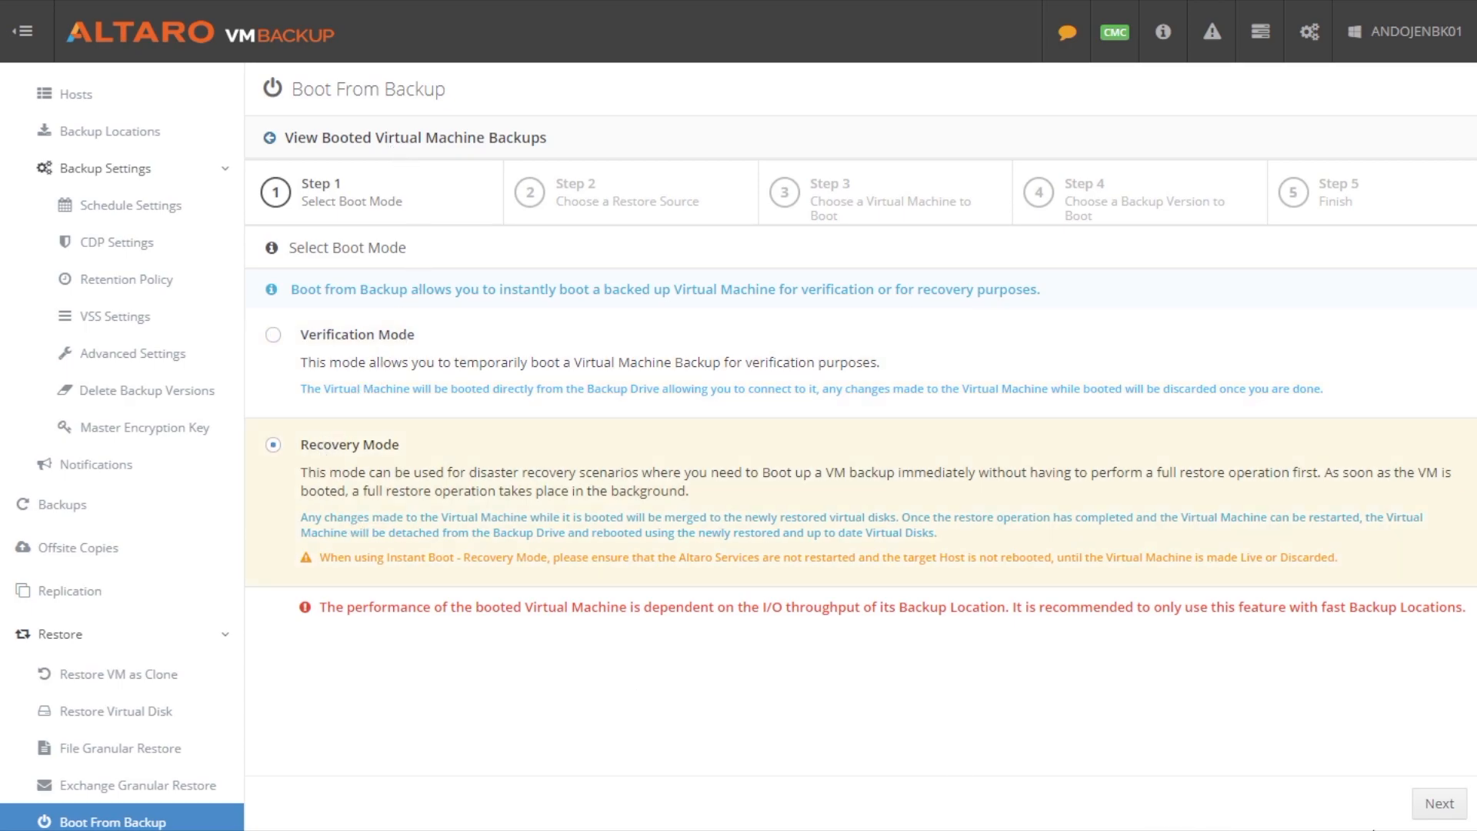
{"action": "left_click", "coordinate": [1442, 804]}
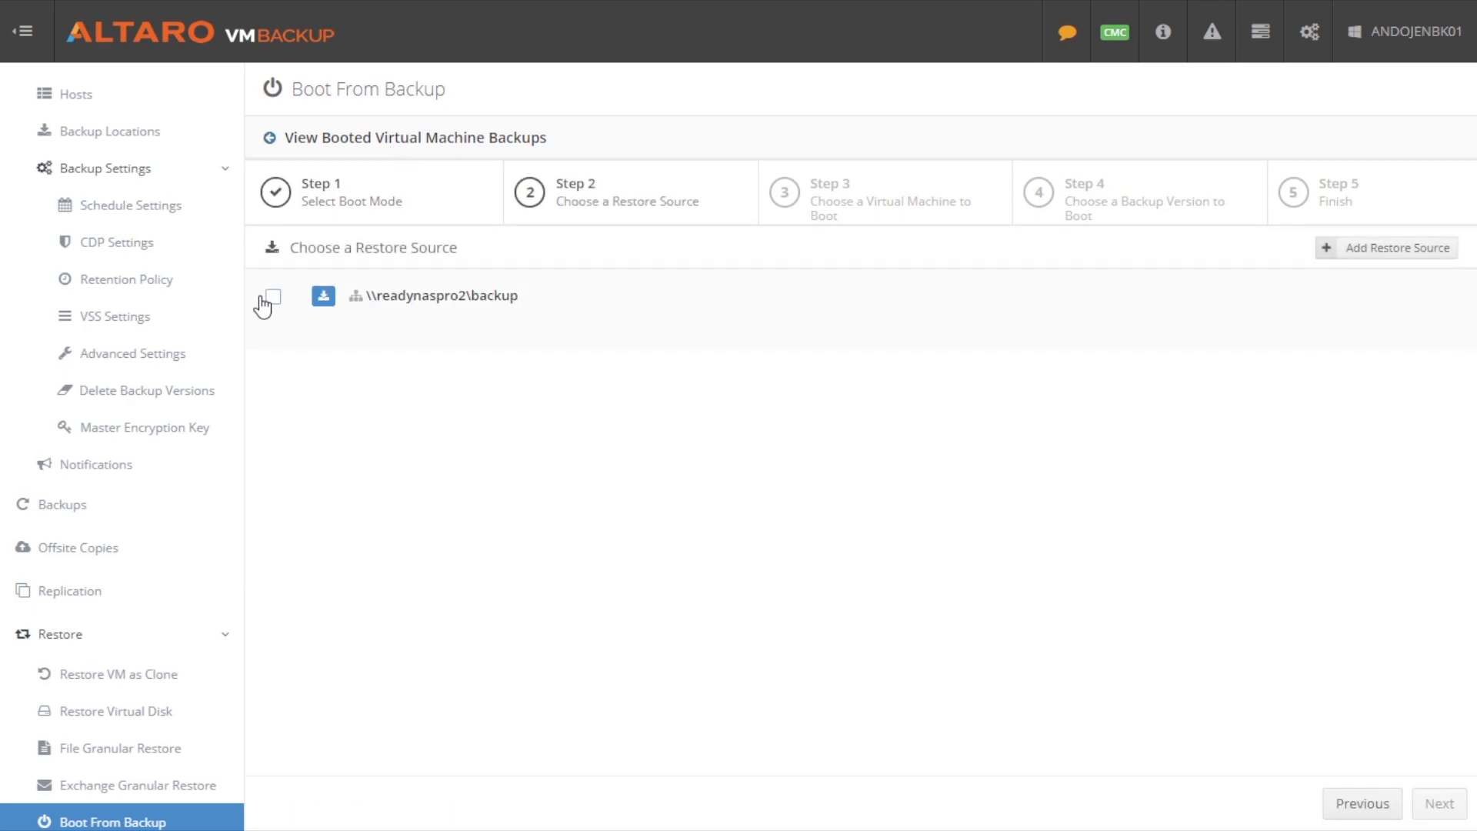